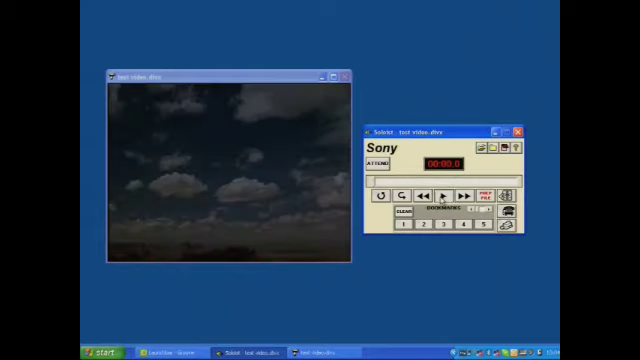
# Start playback of test video.divx from the beginning in the Soloist control panel.
pyautogui.click(448, 191)
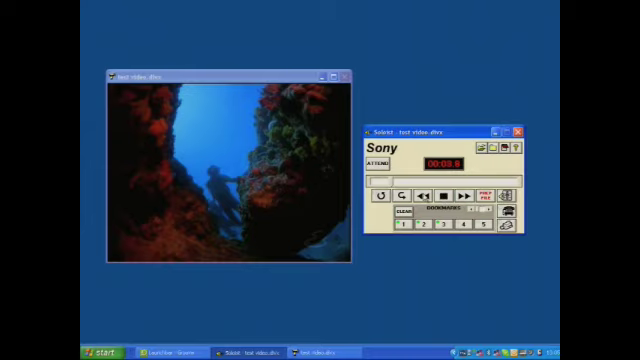
# Switch to play-with-recording mode and restart test video.divx to record a voice-over.
pyautogui.click(433, 189)
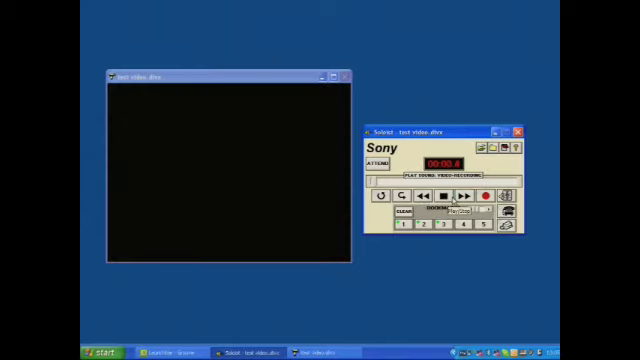
pyautogui.click(447, 191)
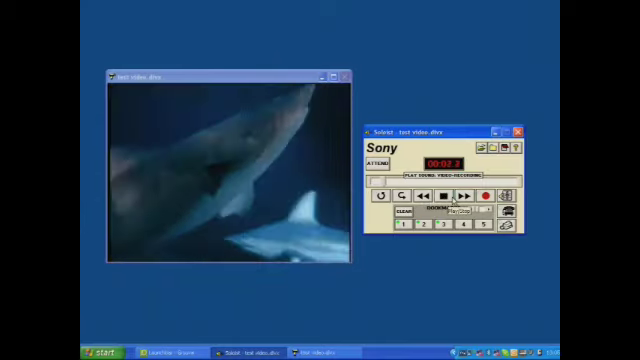